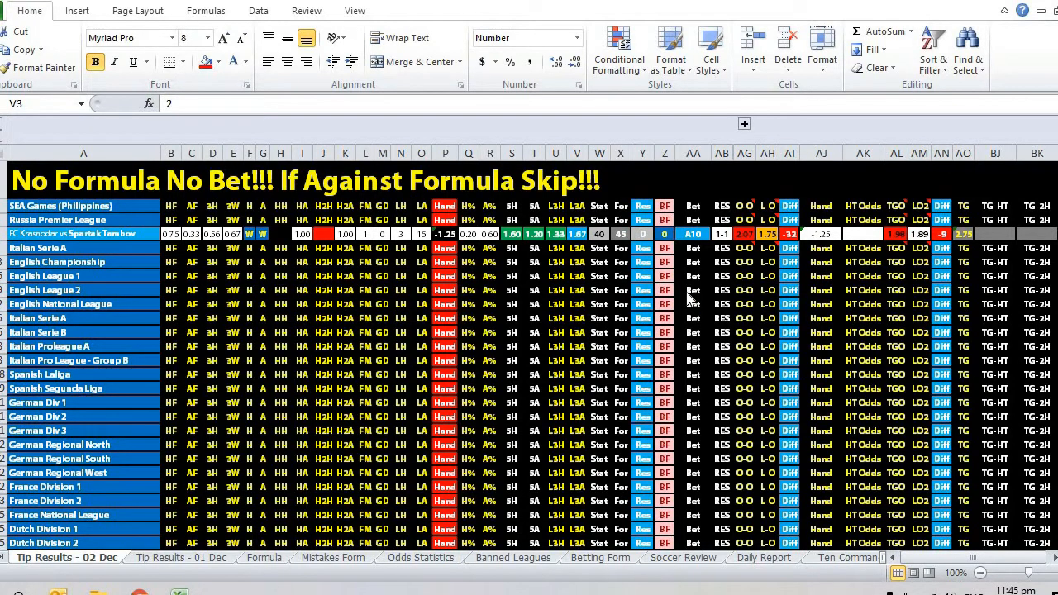
mouse_move(726, 296)
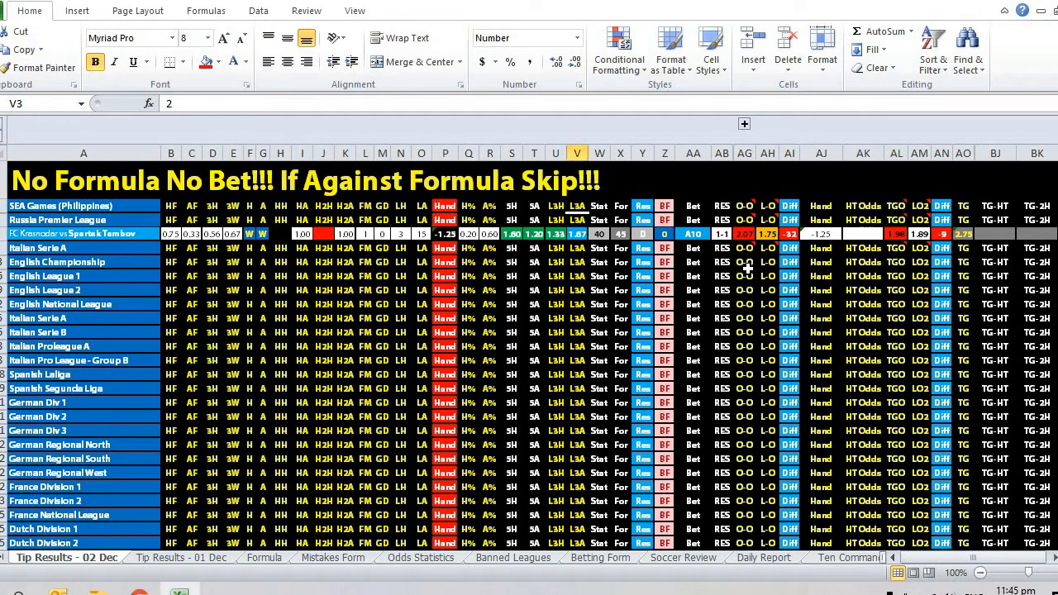
mouse_move(719, 295)
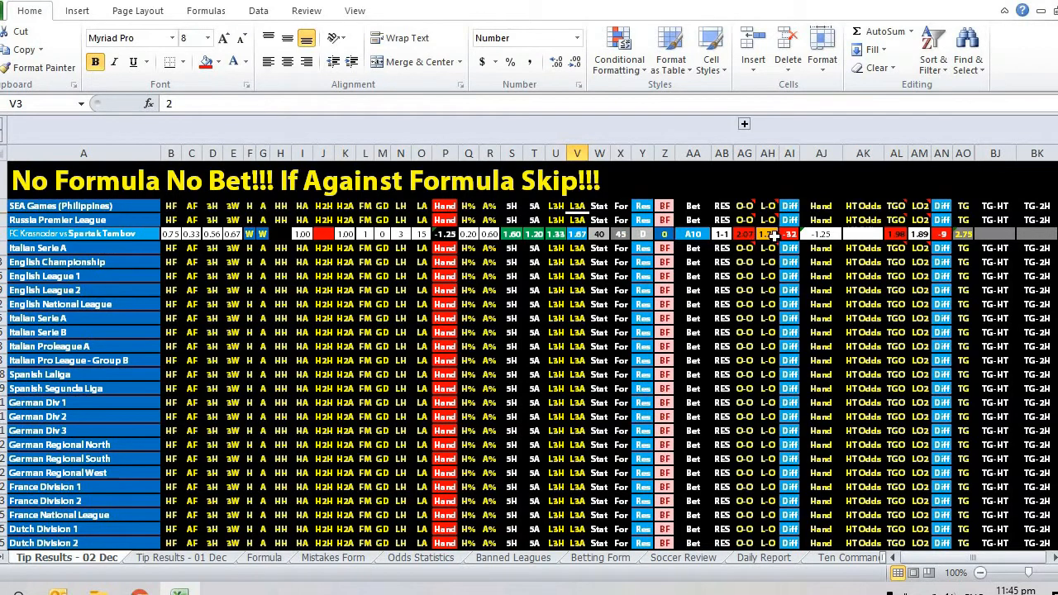
left_click(767, 234)
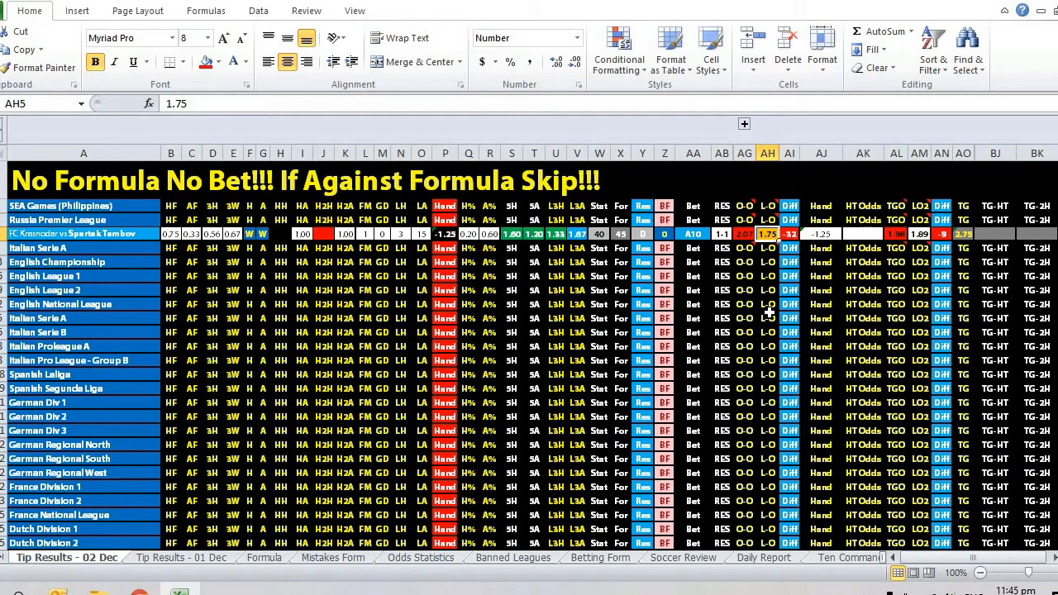
mouse_move(773, 269)
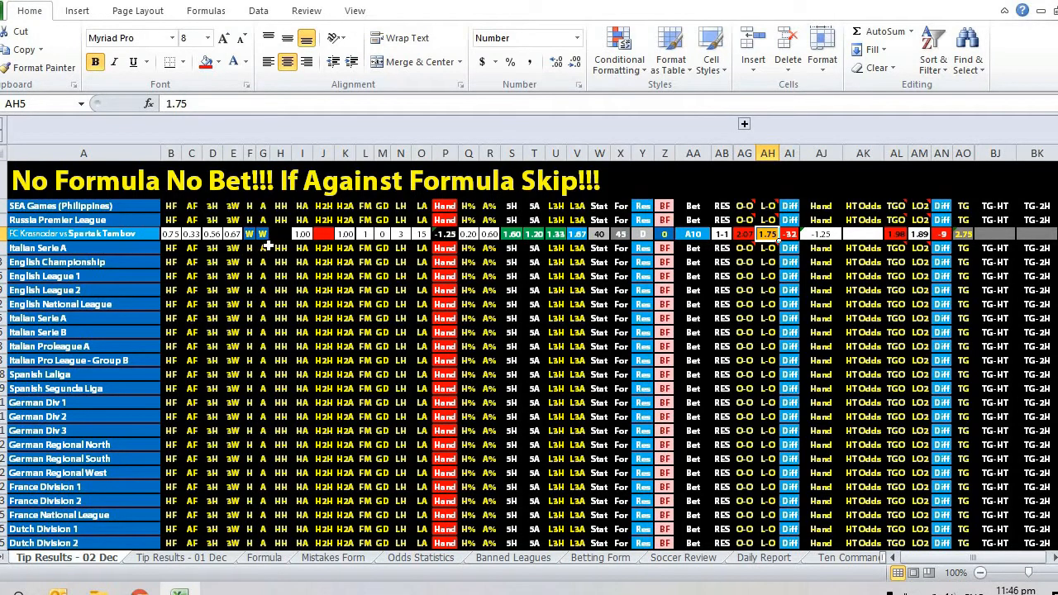
mouse_move(401, 277)
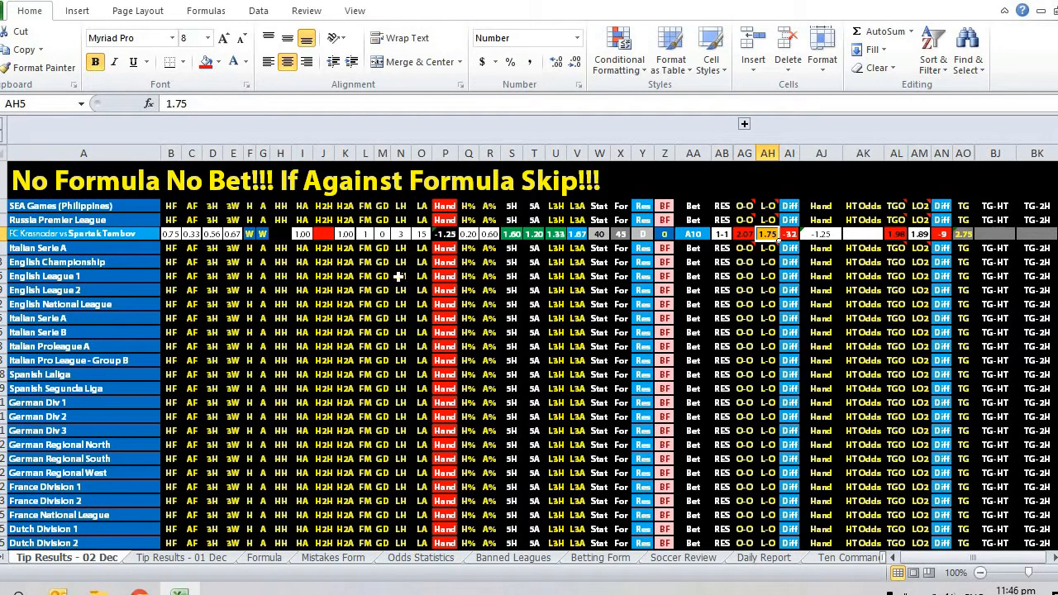
mouse_move(399, 234)
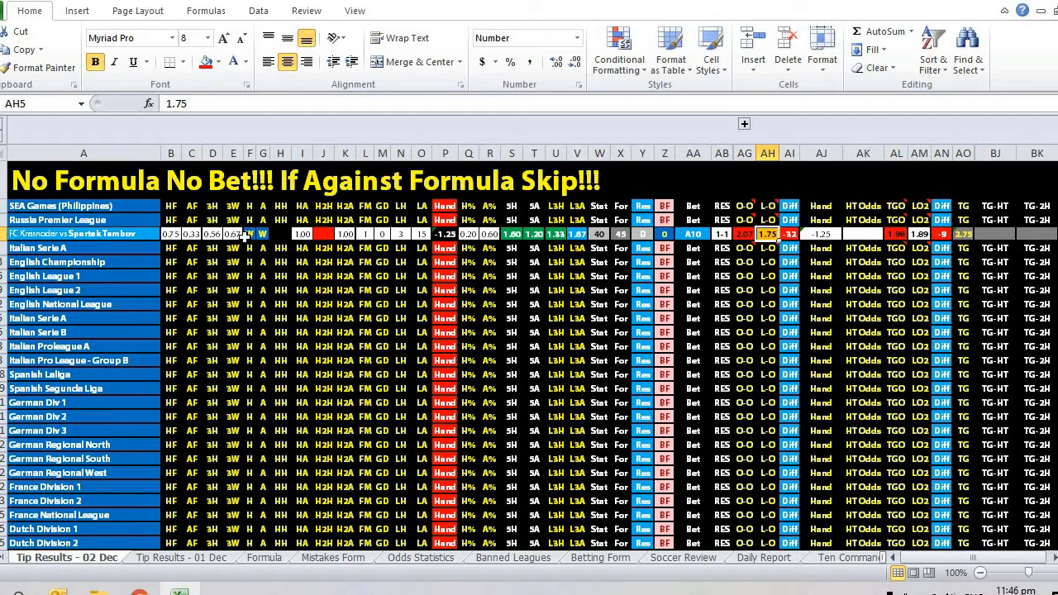
mouse_move(273, 246)
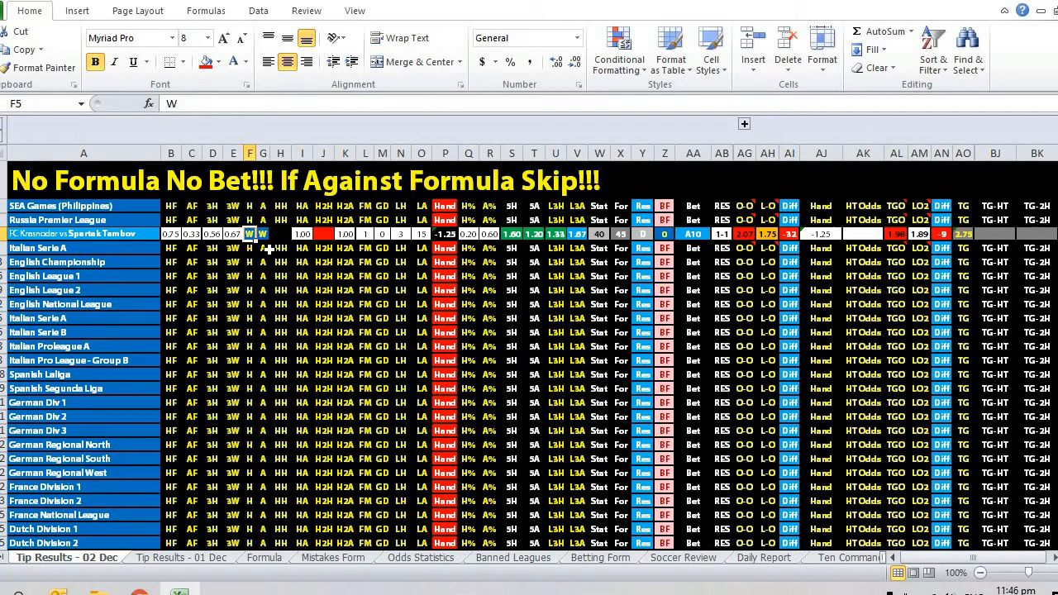
left_click(544, 234)
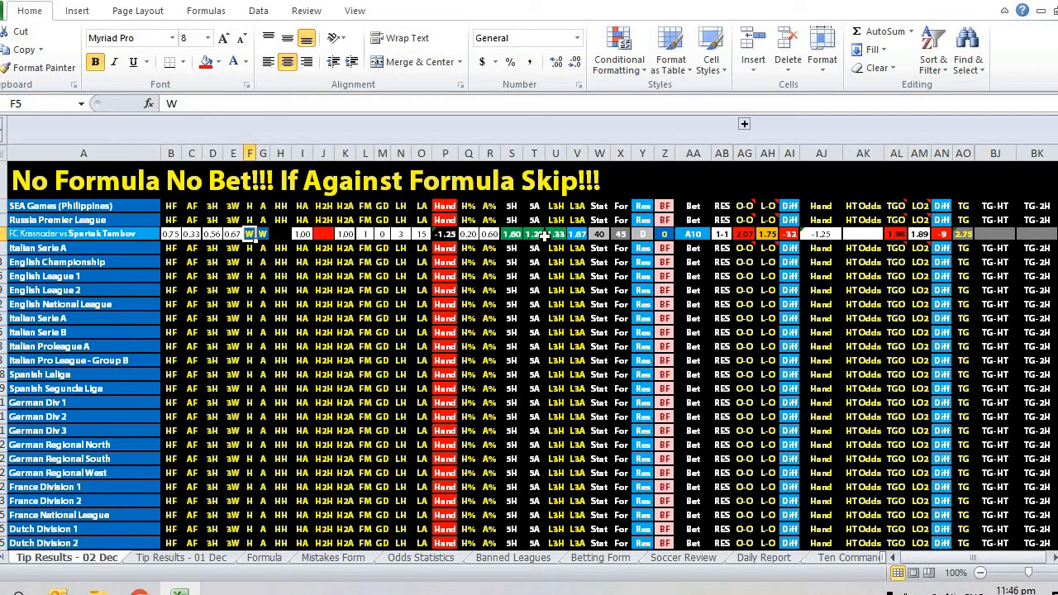
left_click(555, 234)
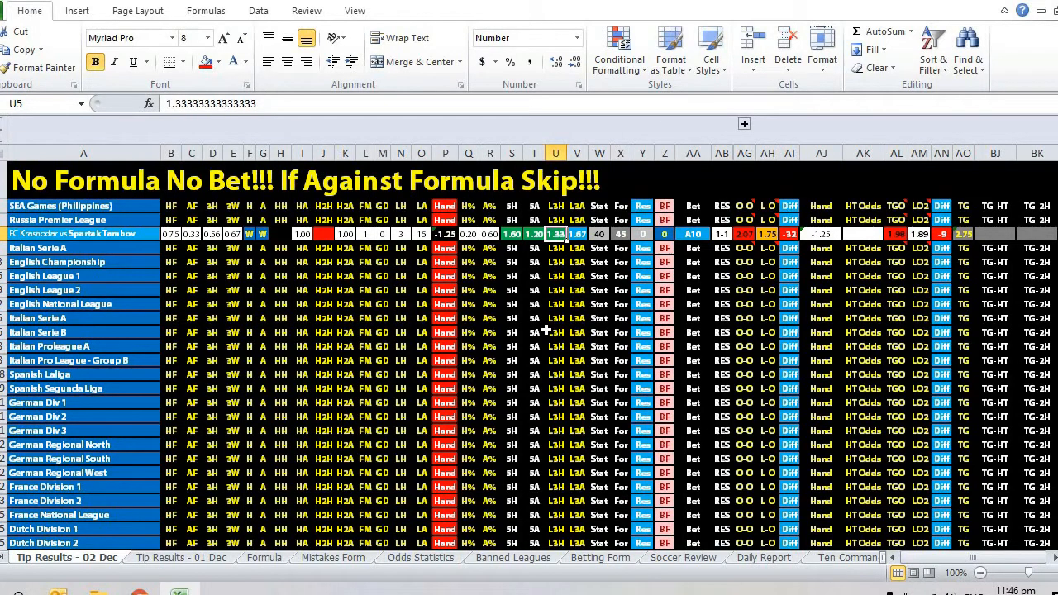
mouse_move(616, 274)
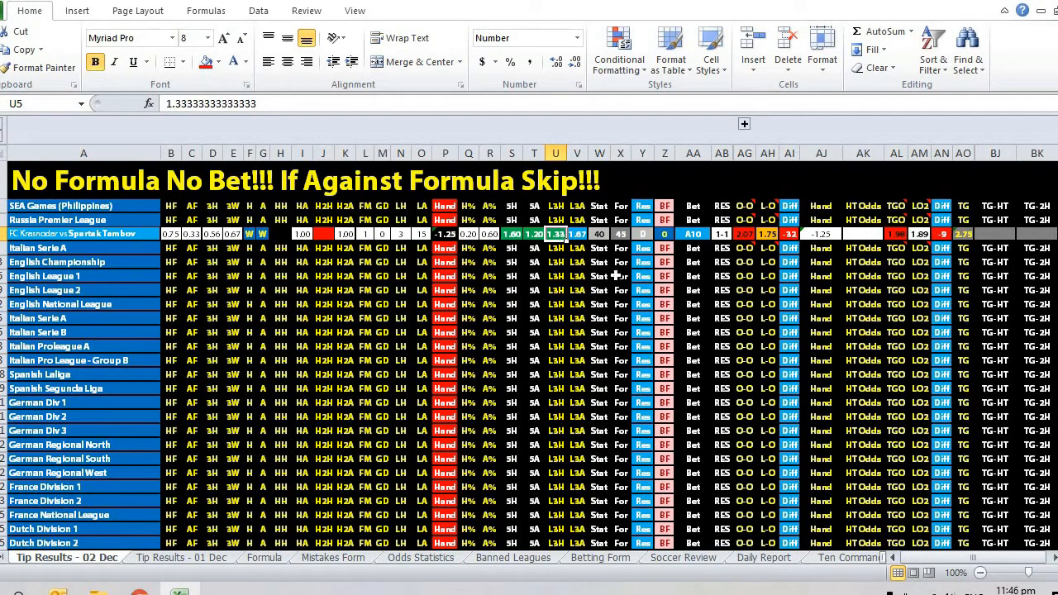
mouse_move(568, 299)
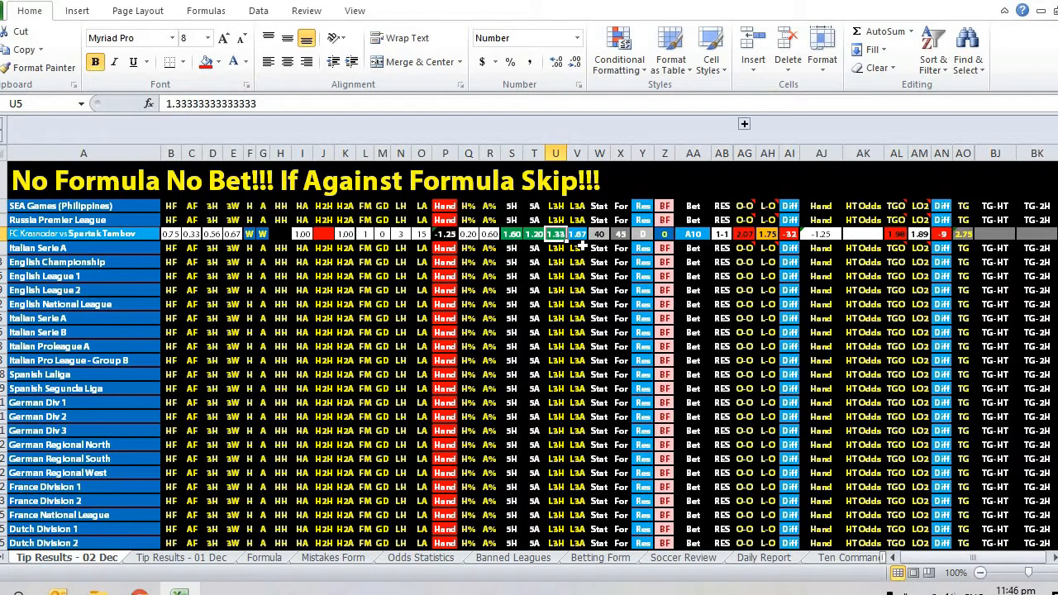
mouse_move(578, 271)
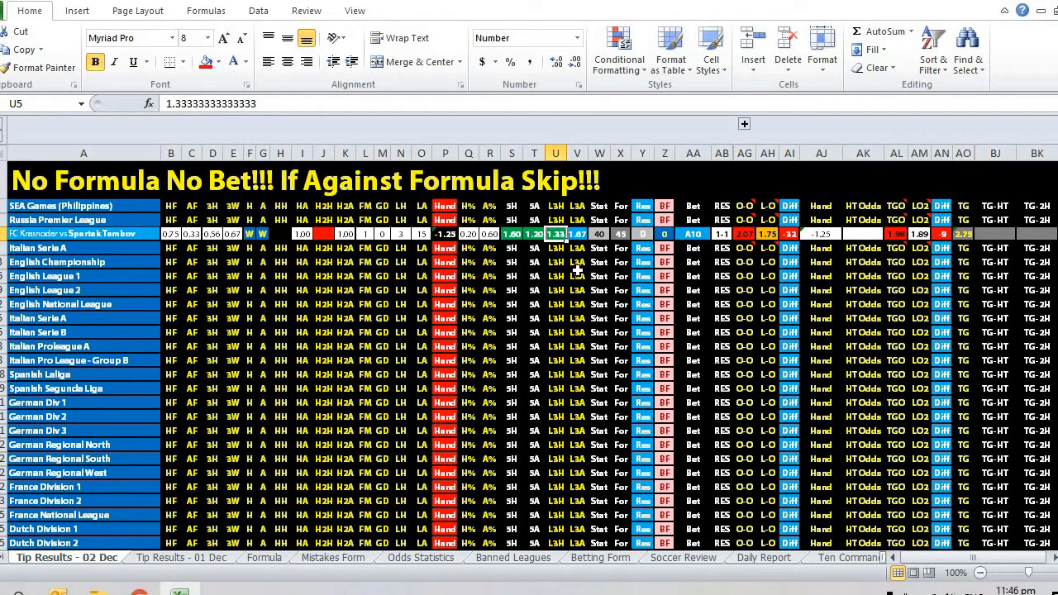
mouse_move(552, 270)
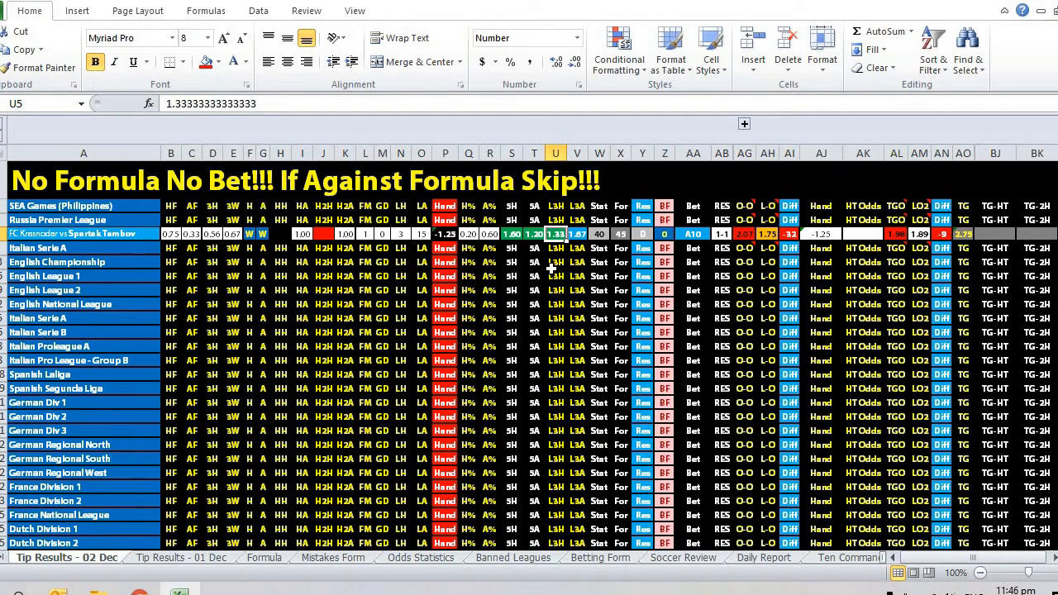
mouse_move(602, 265)
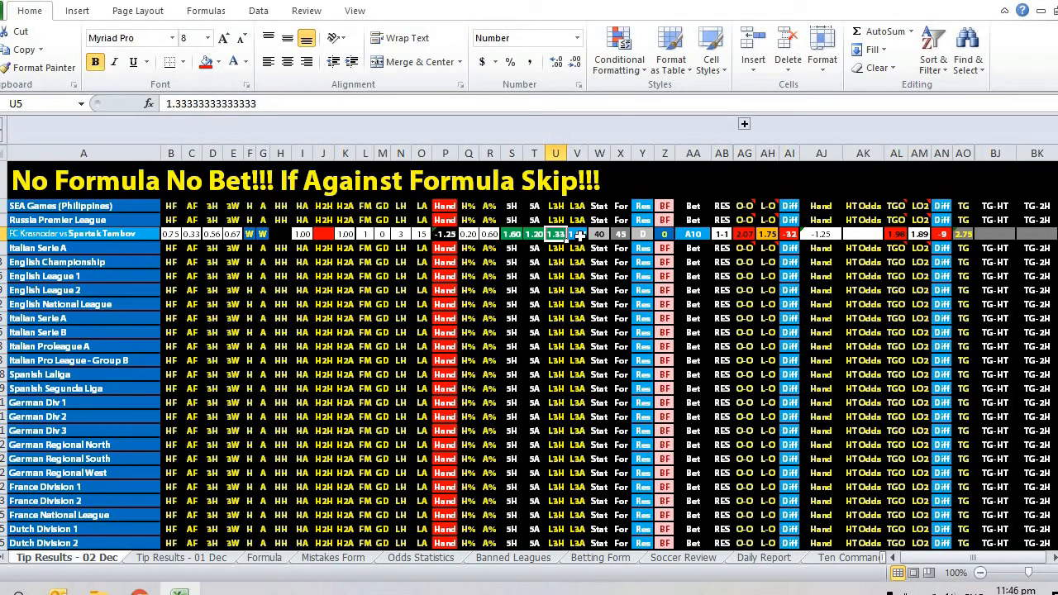
left_click(577, 234)
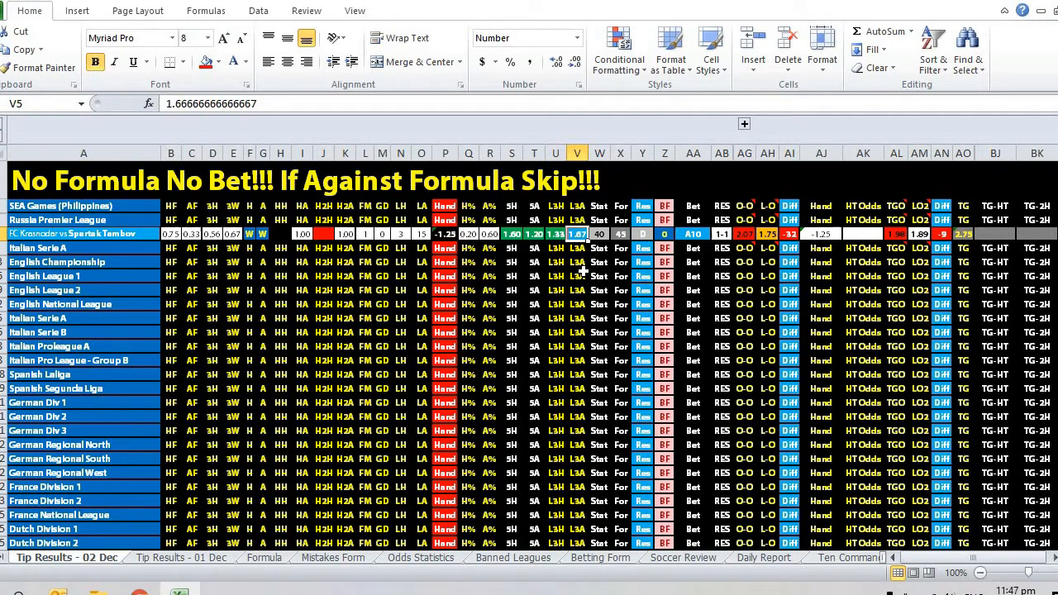
mouse_move(562, 248)
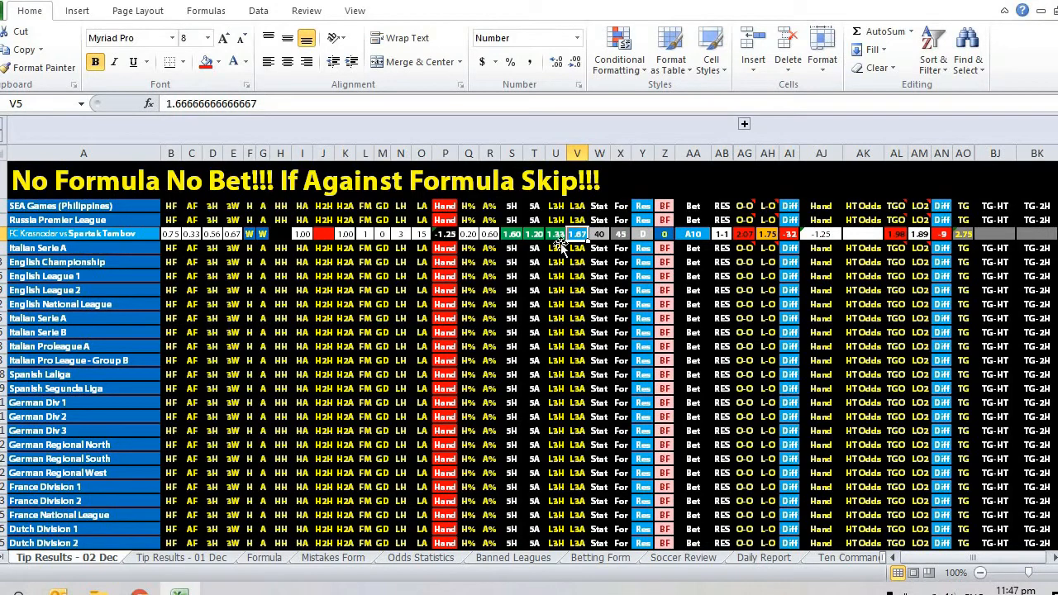
left_click(556, 234)
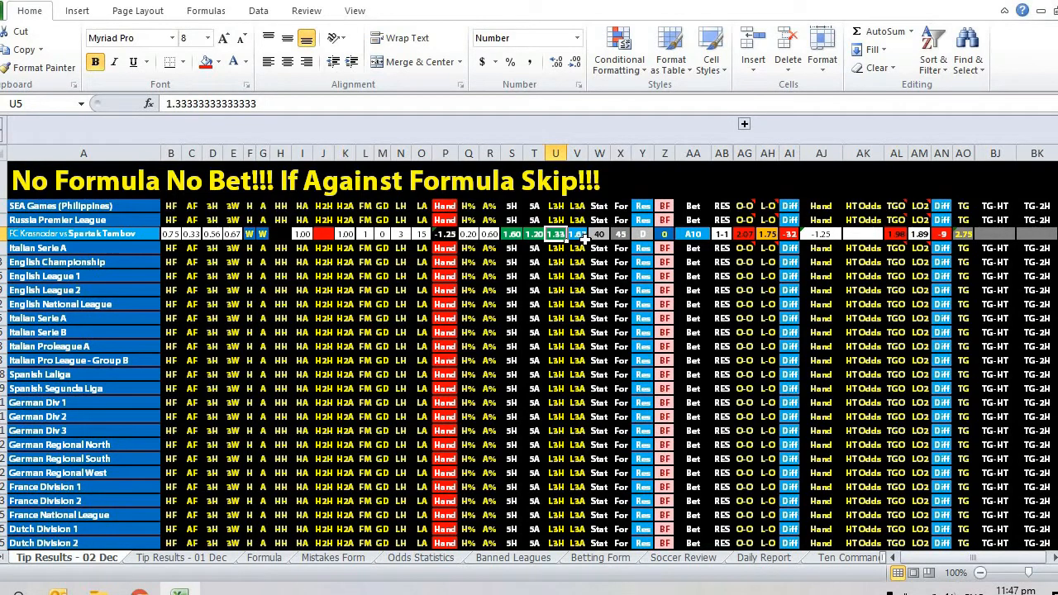
left_click(621, 234)
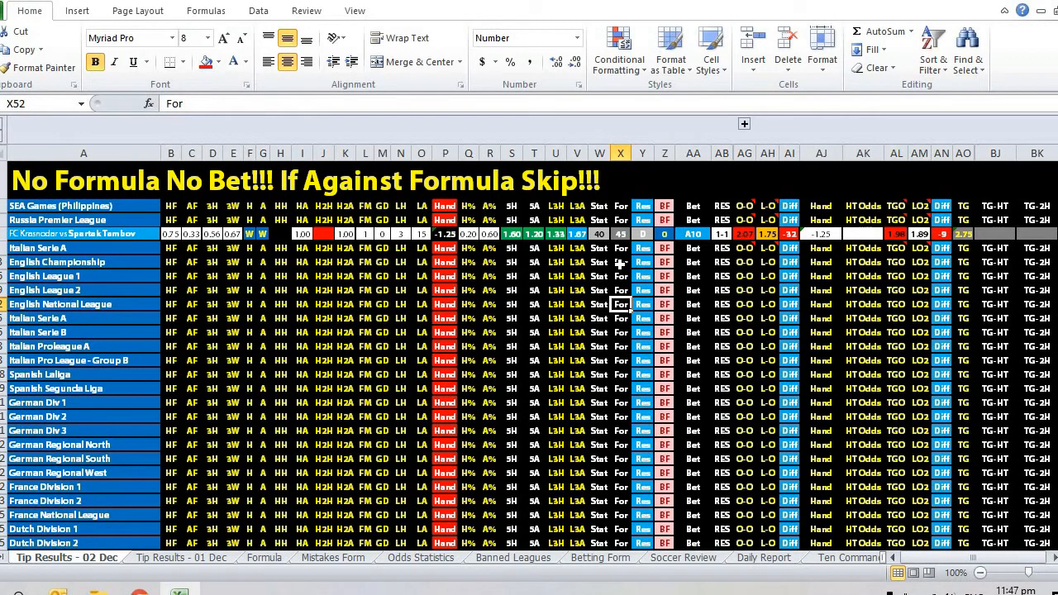
mouse_move(648, 312)
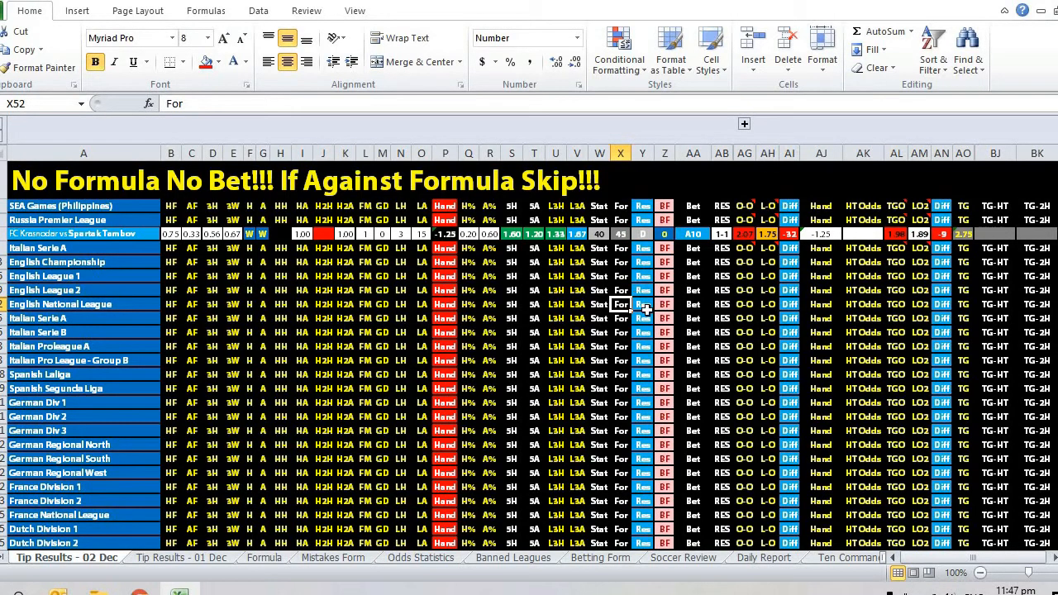
mouse_move(713, 251)
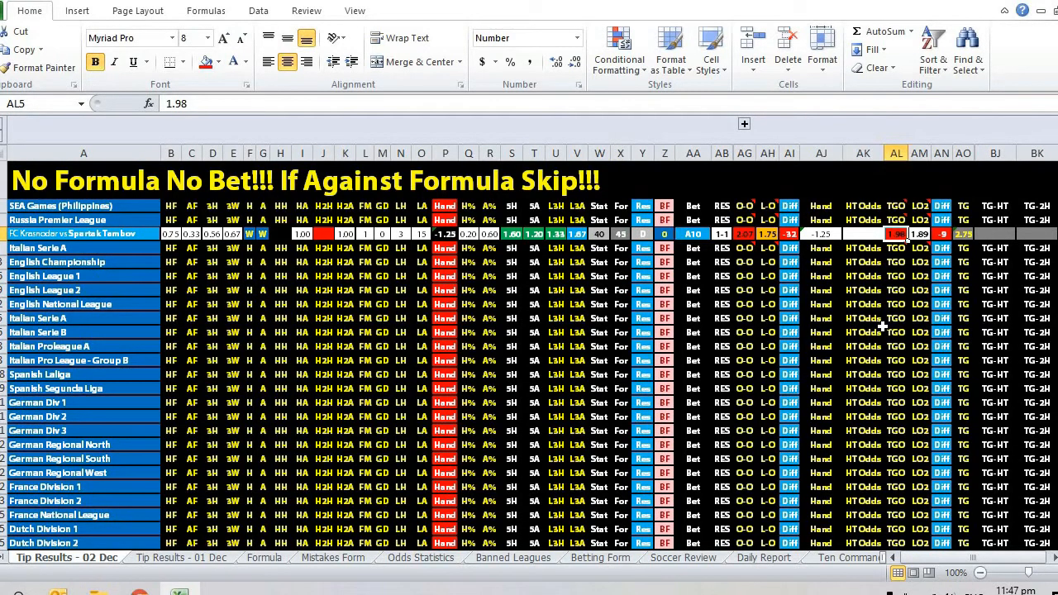
mouse_move(896, 234)
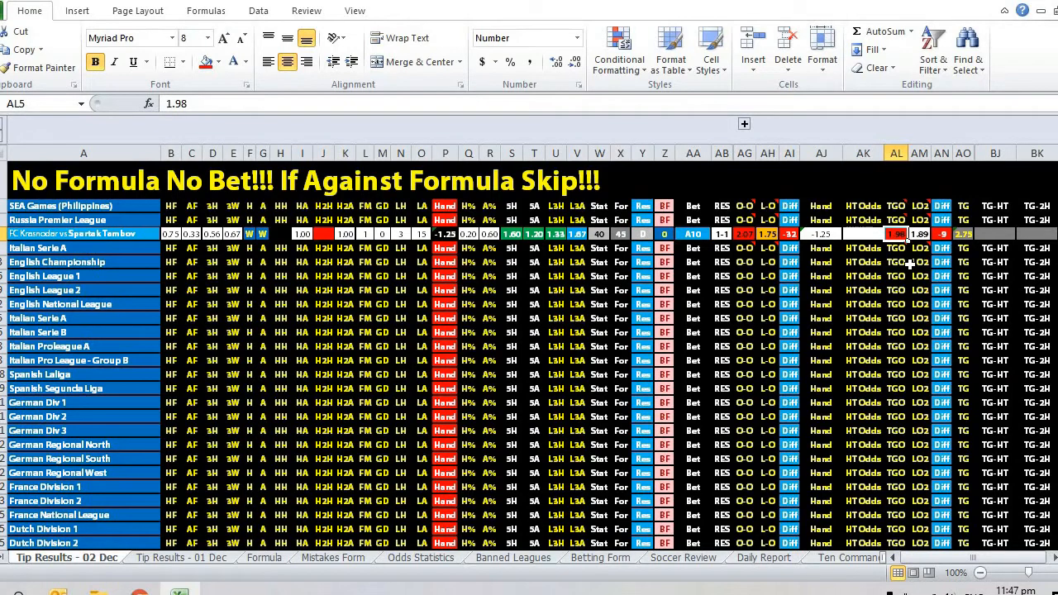
mouse_move(703, 250)
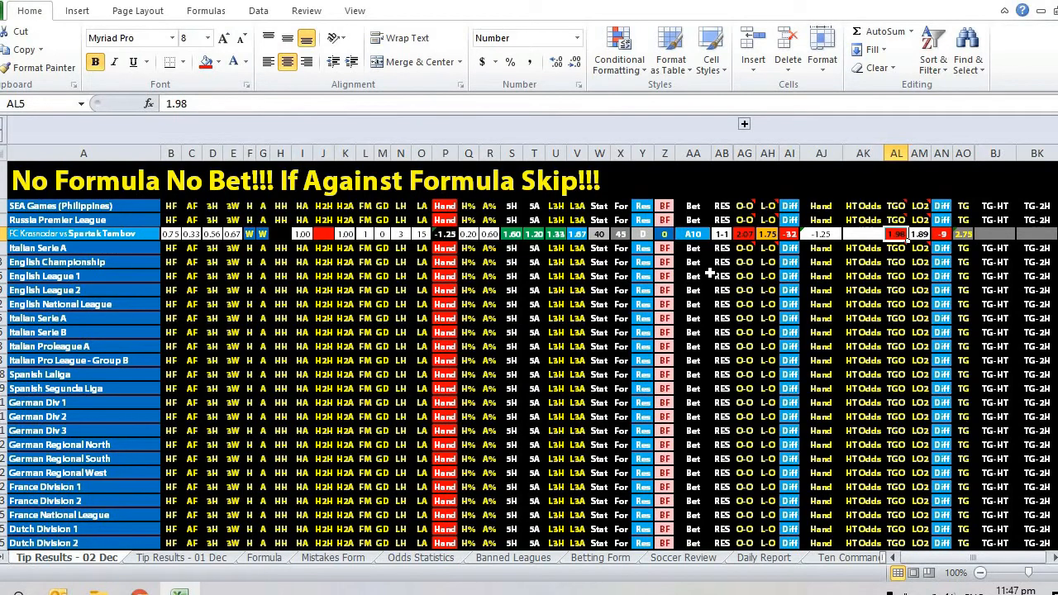
left_click(554, 233)
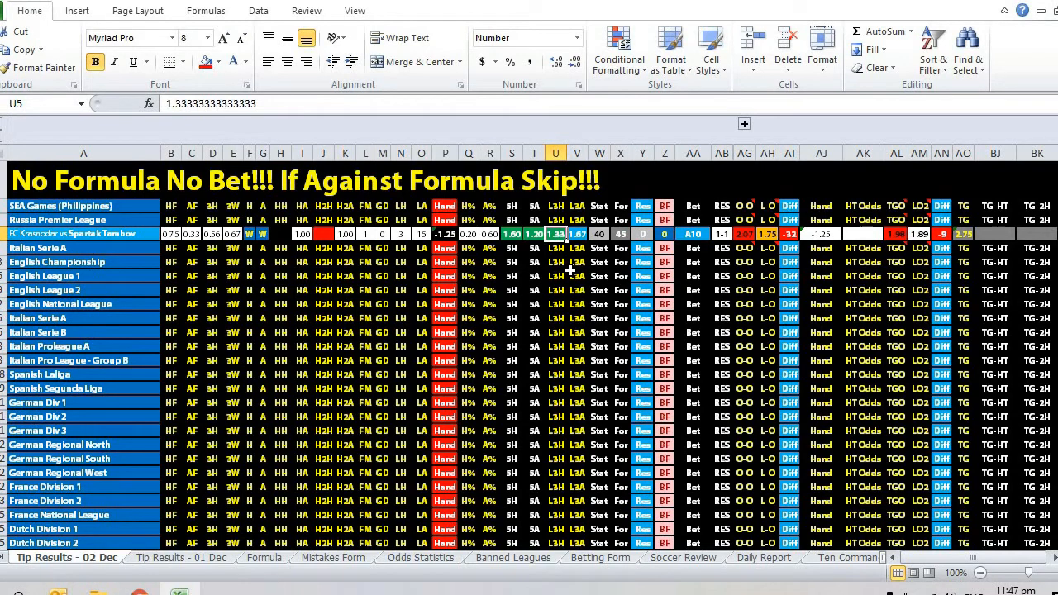
mouse_move(688, 267)
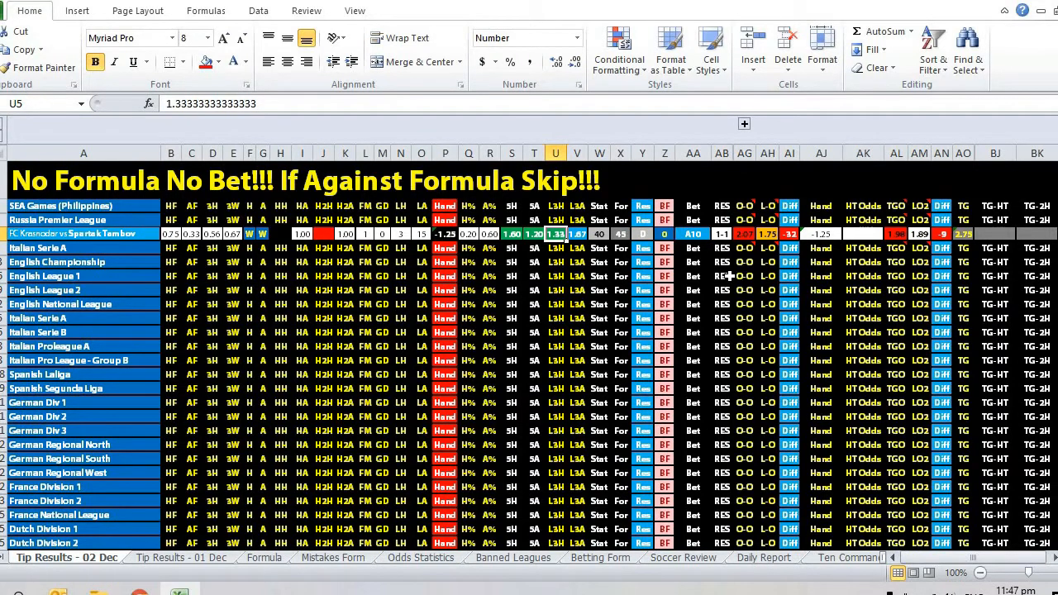
mouse_move(669, 315)
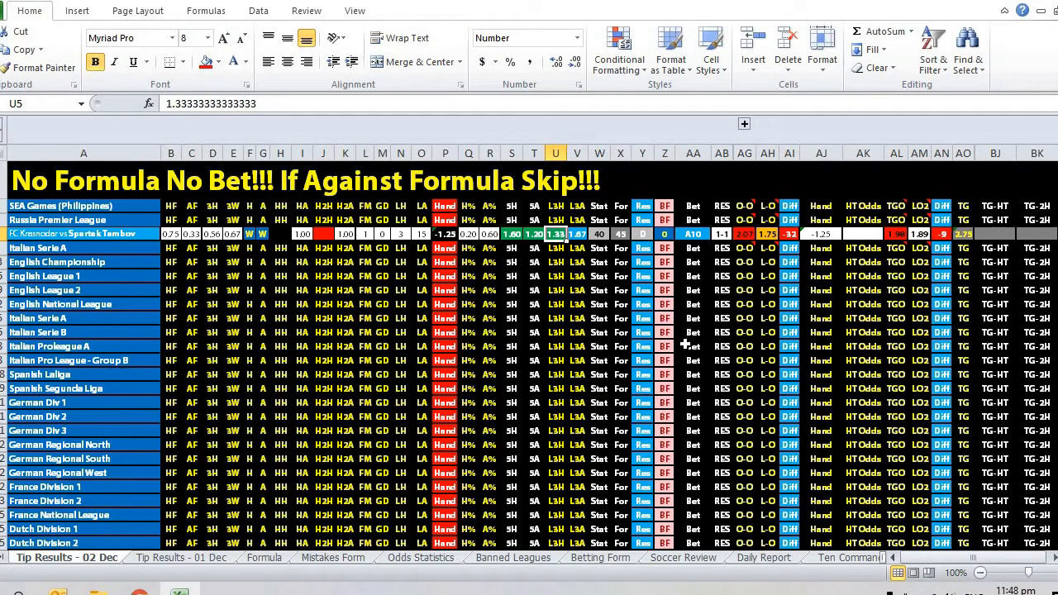
mouse_move(762, 402)
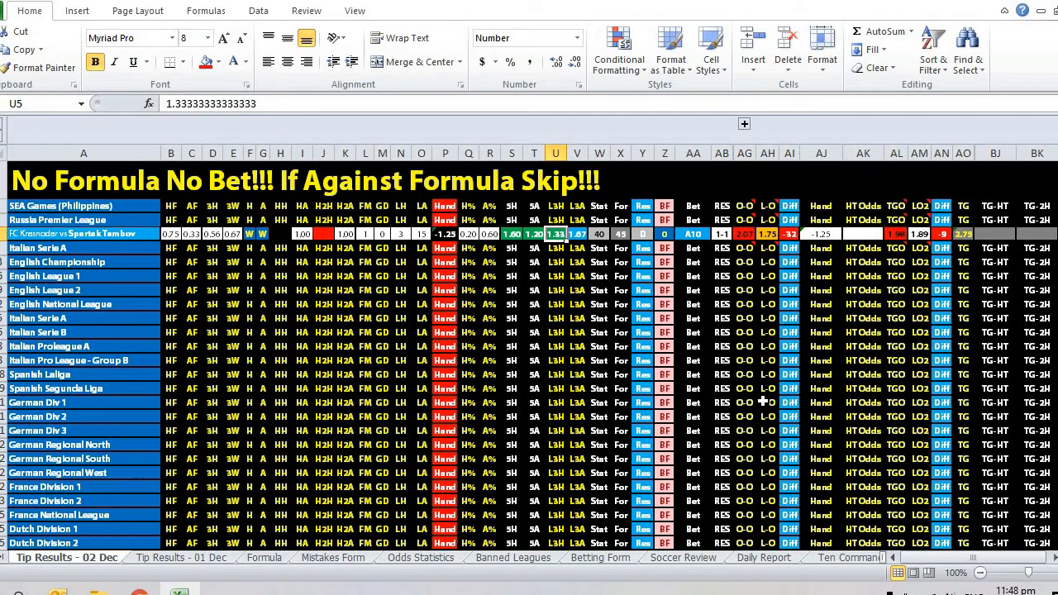
mouse_move(762, 411)
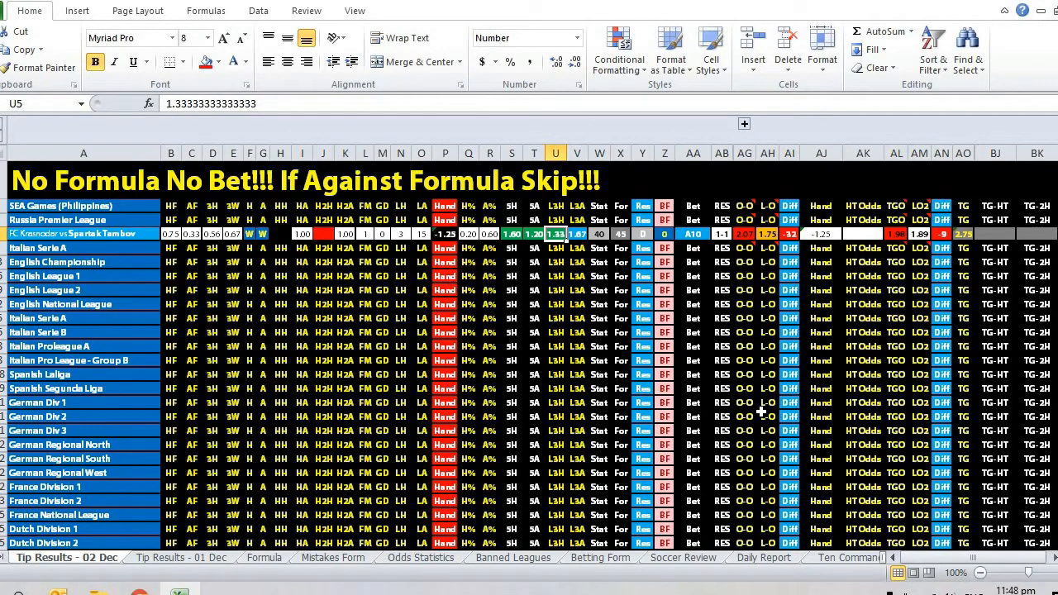